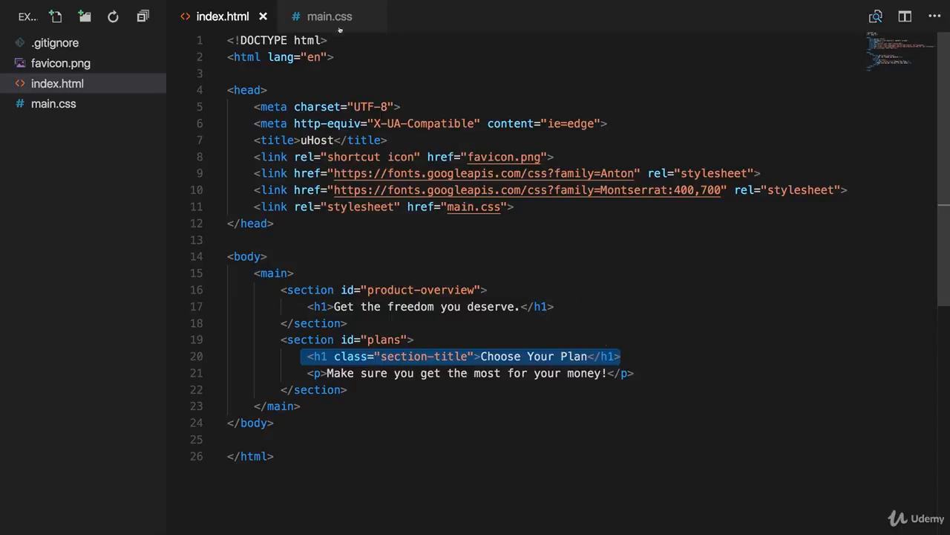
# Step: Open main.css and review its body, #product-overview, .section-title and h1 rules
pyautogui.click(329, 16)
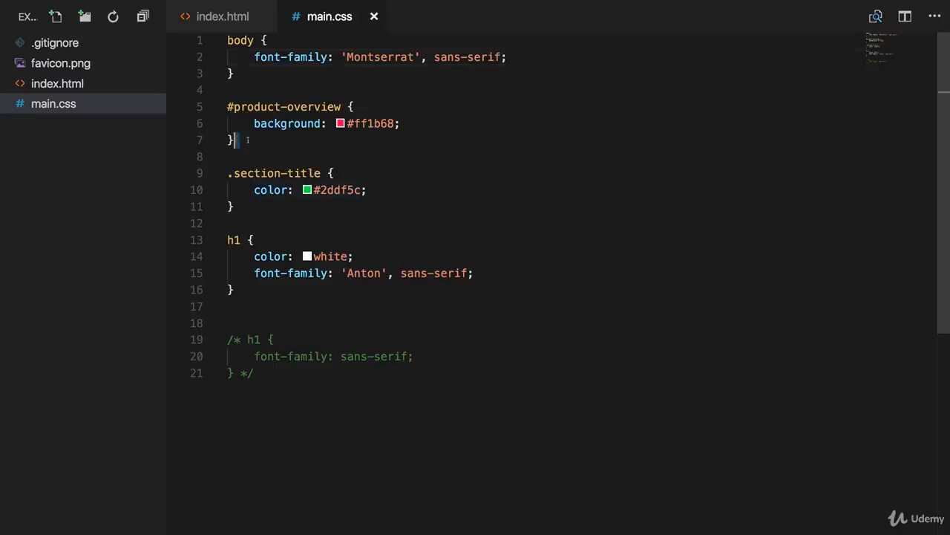
pyautogui.moveTo(227, 106); pyautogui.dragTo(232, 140)
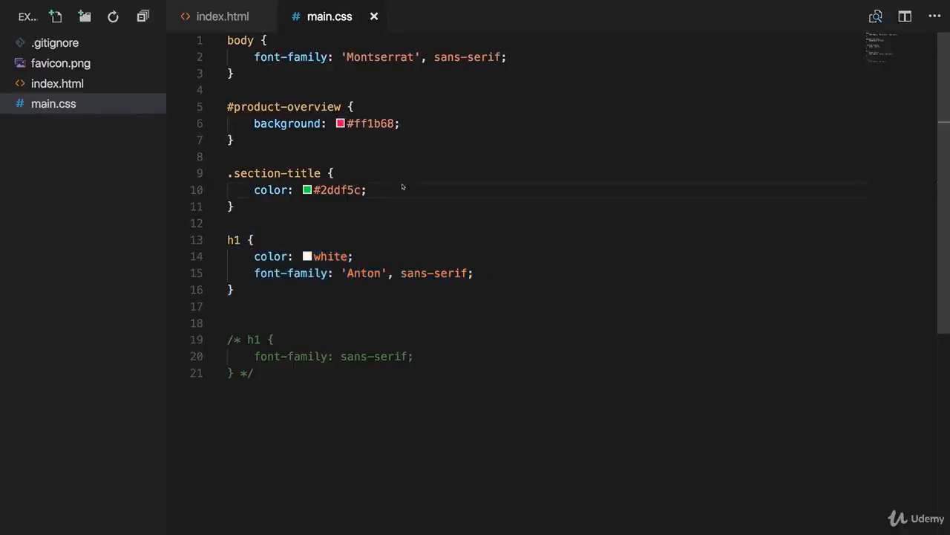
# Step: Add font-family: inherit; inside the .section-title rule
pyautogui.write('font-family: inherit;')
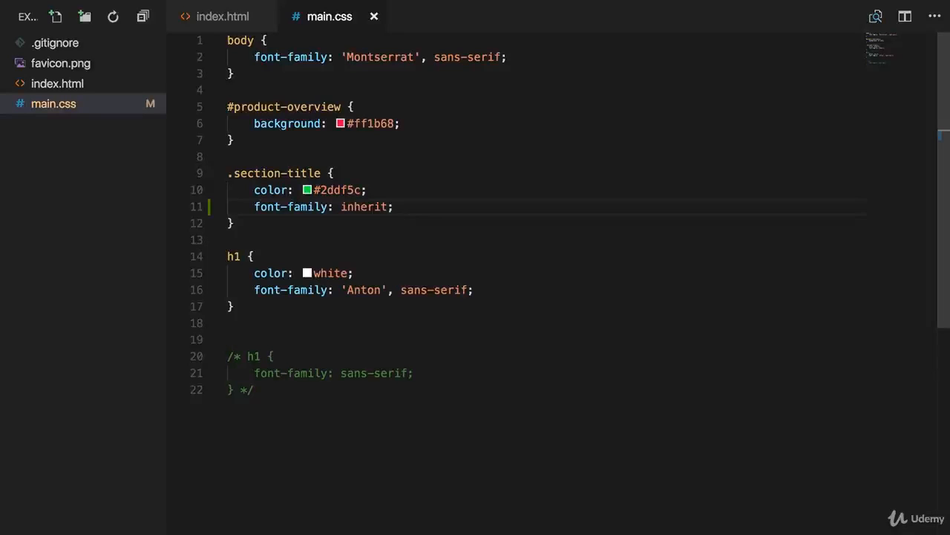
pyautogui.moveTo(369, 190); pyautogui.dragTo(397, 207)
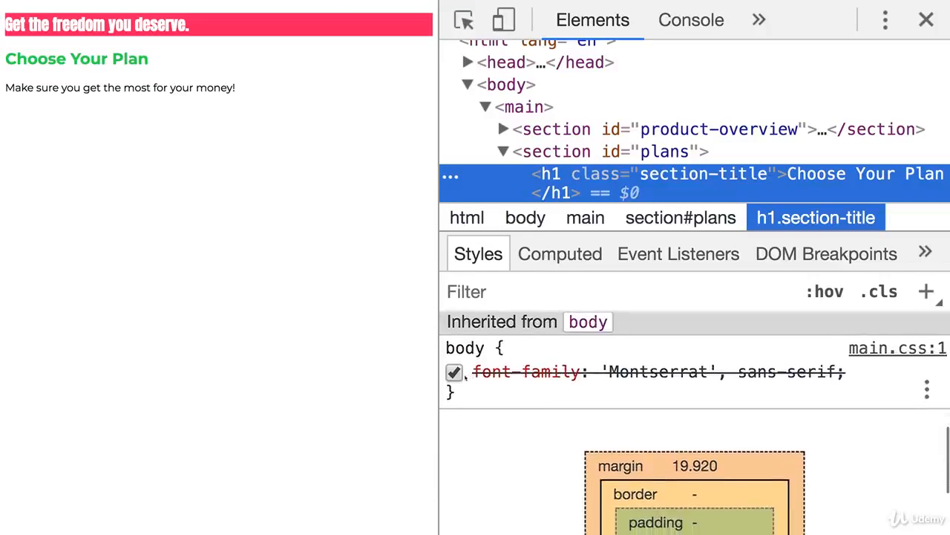
# Step: Toggle the body's Montserrat font-family rule off and on in DevTools and review .section-title styles
pyautogui.click(454, 372)
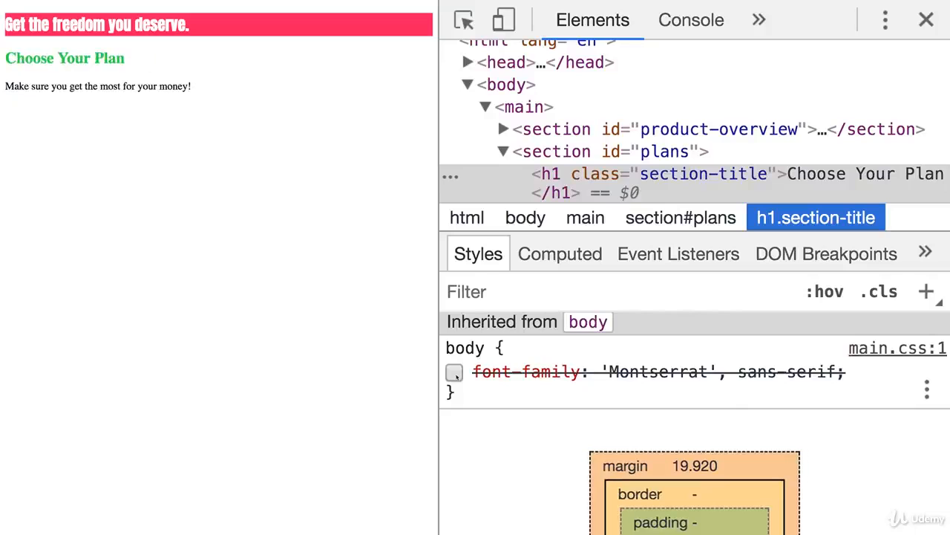
pyautogui.click(453, 371)
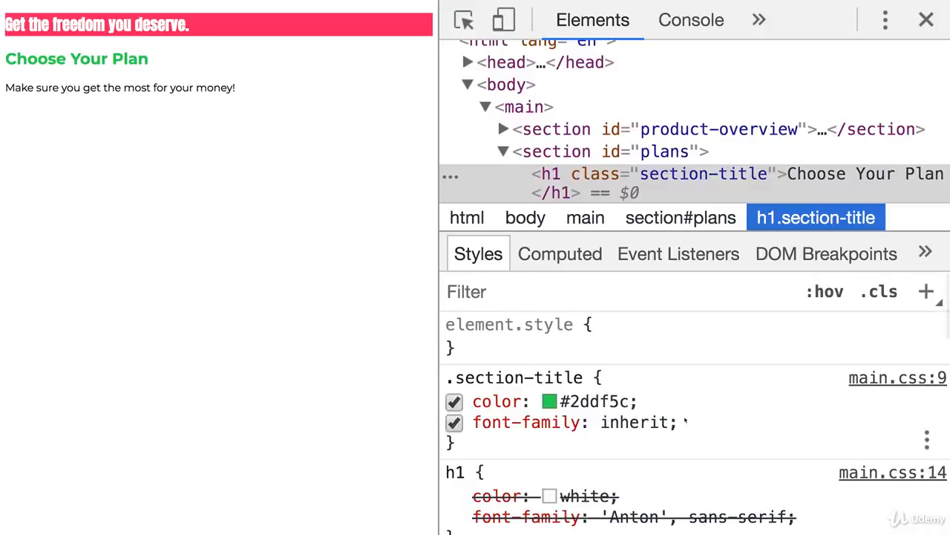
pyautogui.doubleClick(635, 421)
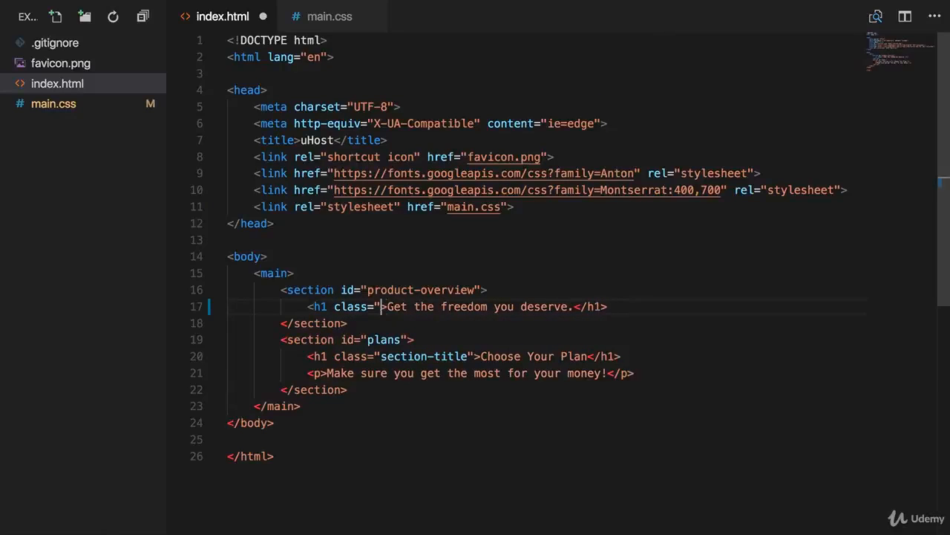
# Step: Name the first h1 first-section-title, switching its class attribute to an id
pyautogui.write('first-section-title')
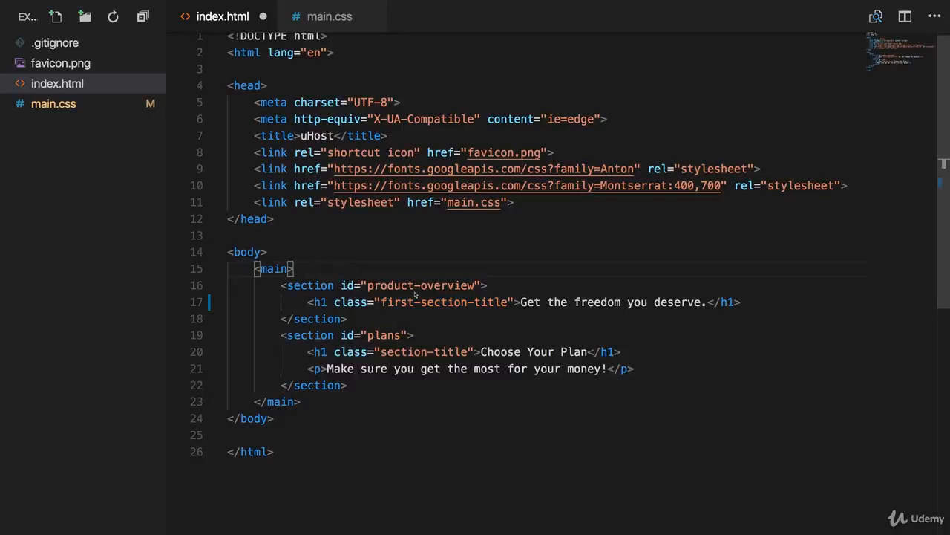
pyautogui.doubleClick(395, 302)
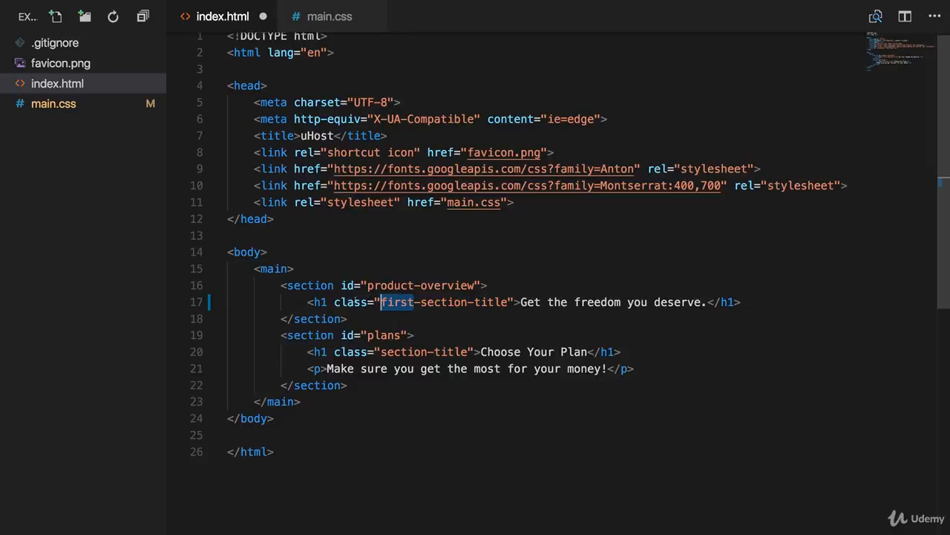
pyautogui.write('id')
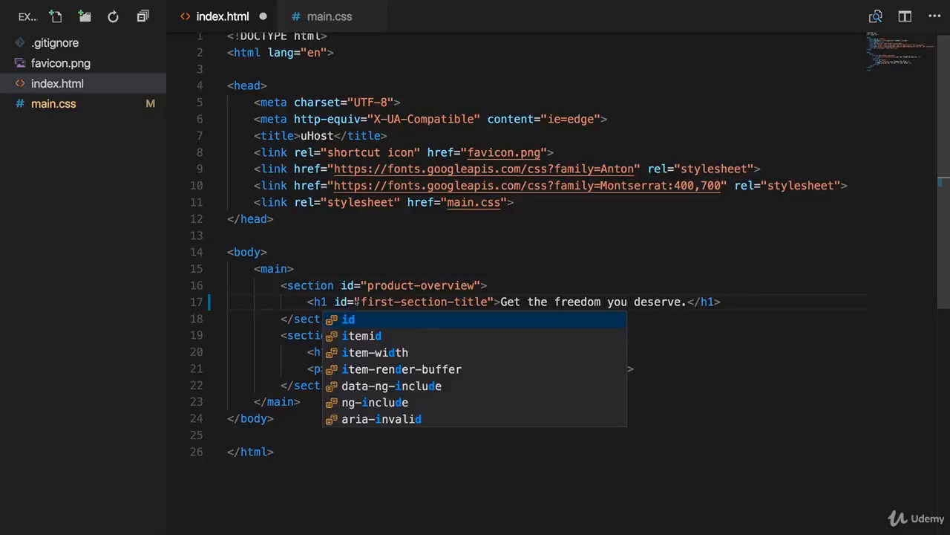
pyautogui.press('Escape')
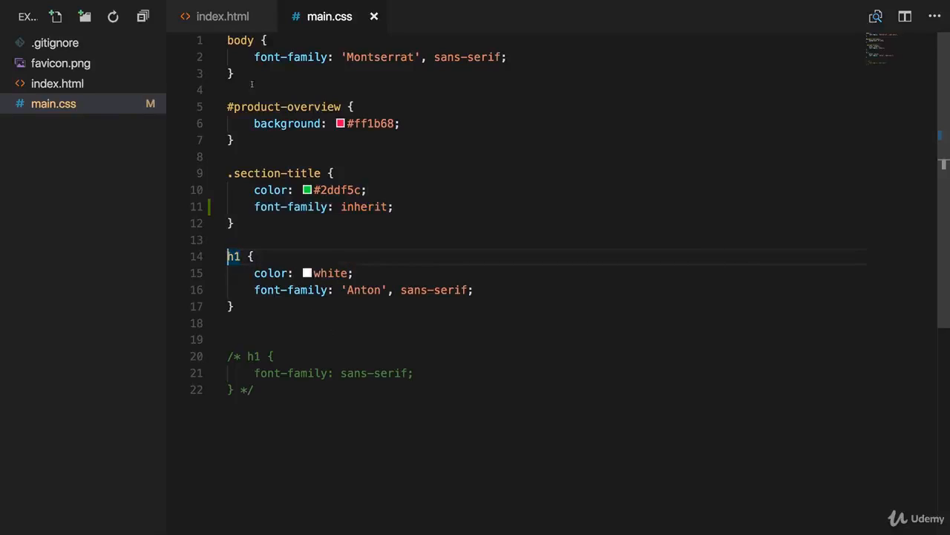
# Step: Change the h1 selector in main.css to #product-overview h1, checking the index.html markup
pyautogui.click(222, 16)
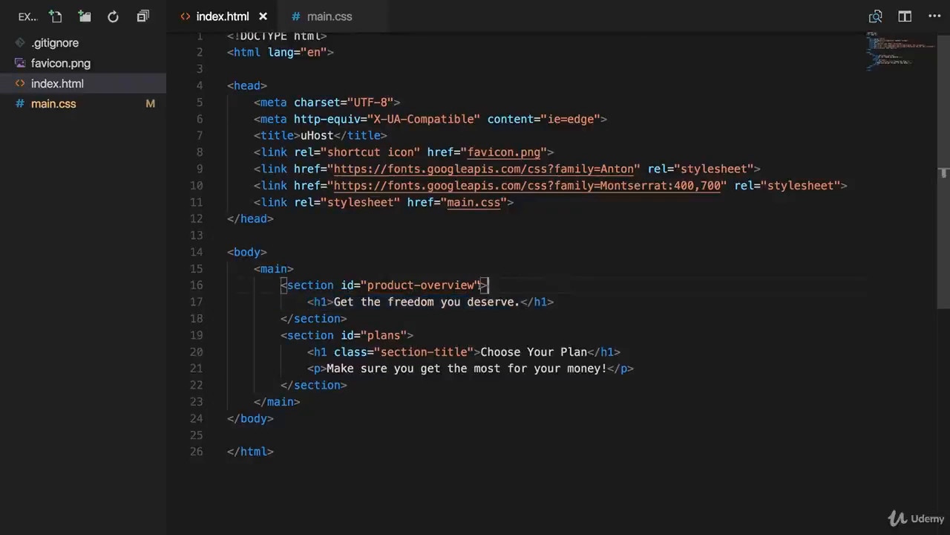
pyautogui.click(294, 268)
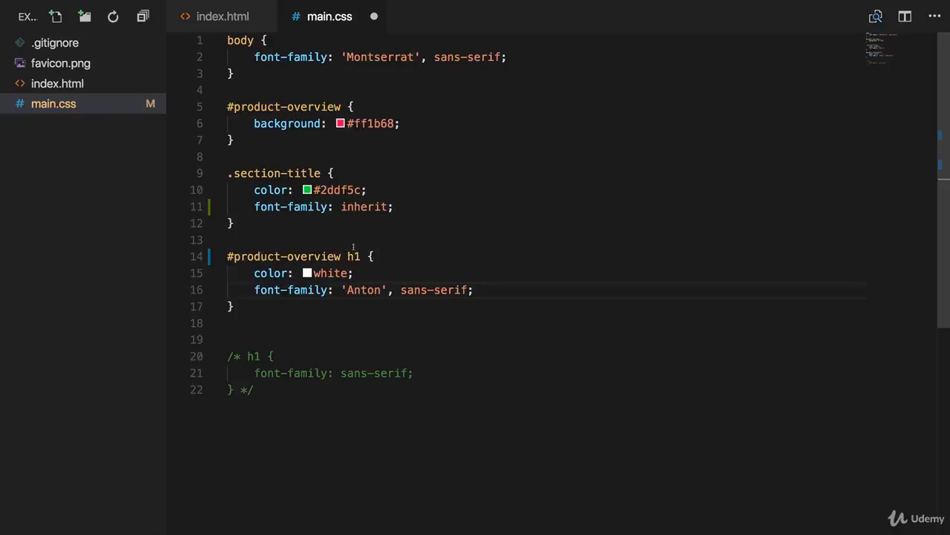
pyautogui.doubleClick(282, 256)
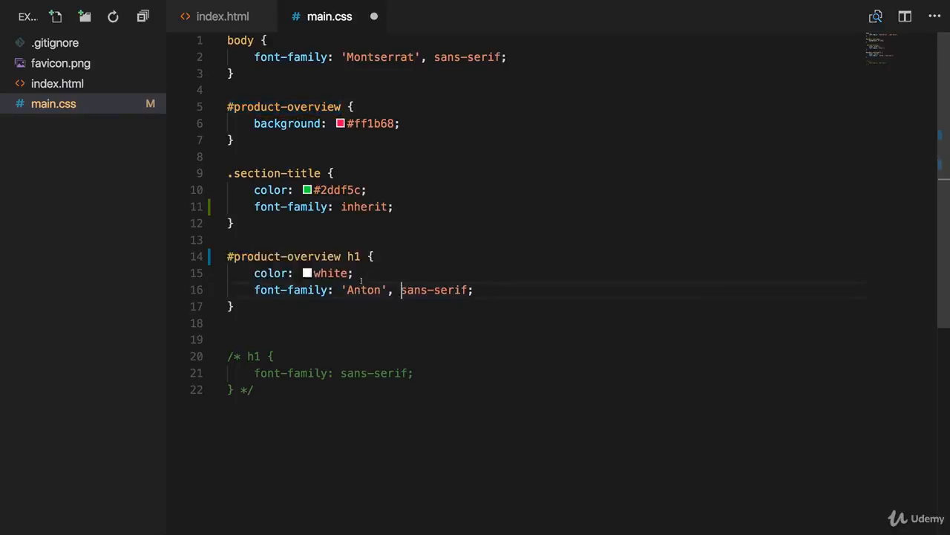
pyautogui.doubleClick(354, 256)
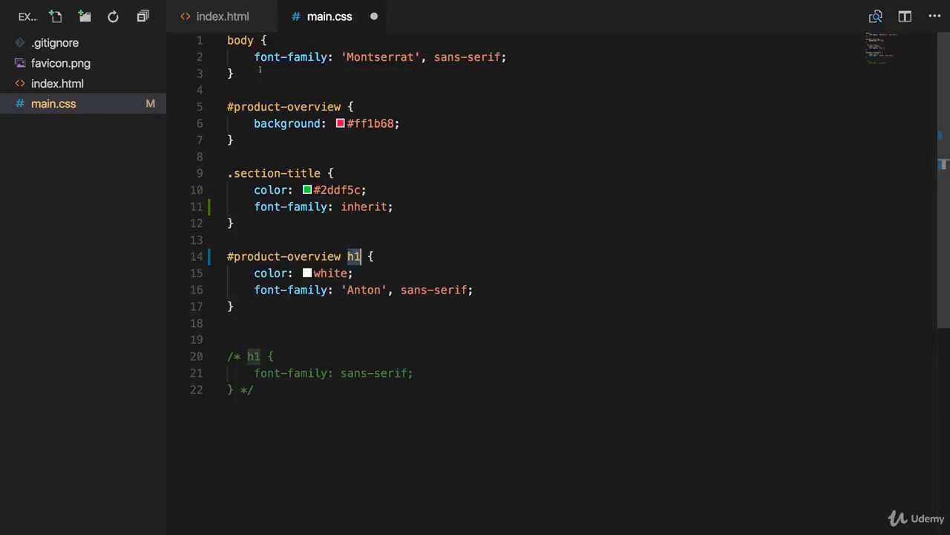
pyautogui.click(223, 16)
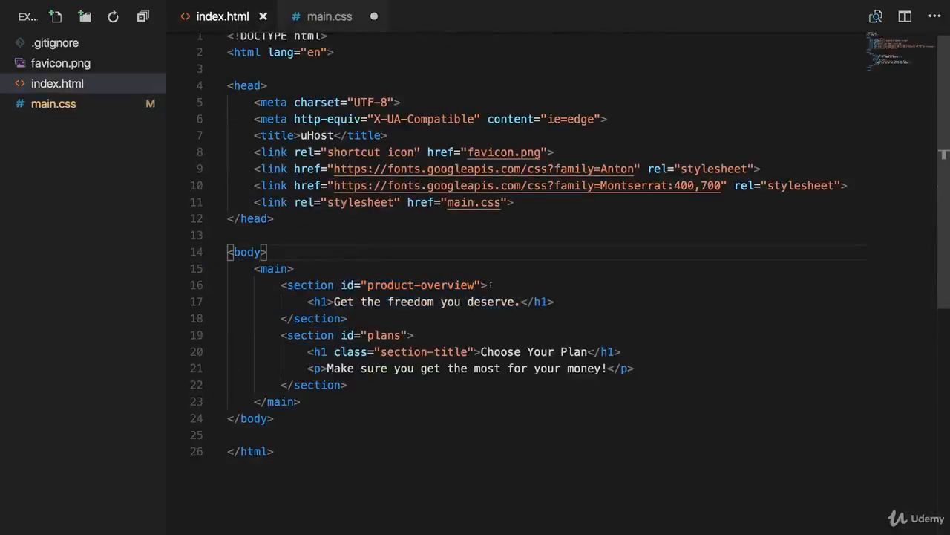
pyautogui.write('d')
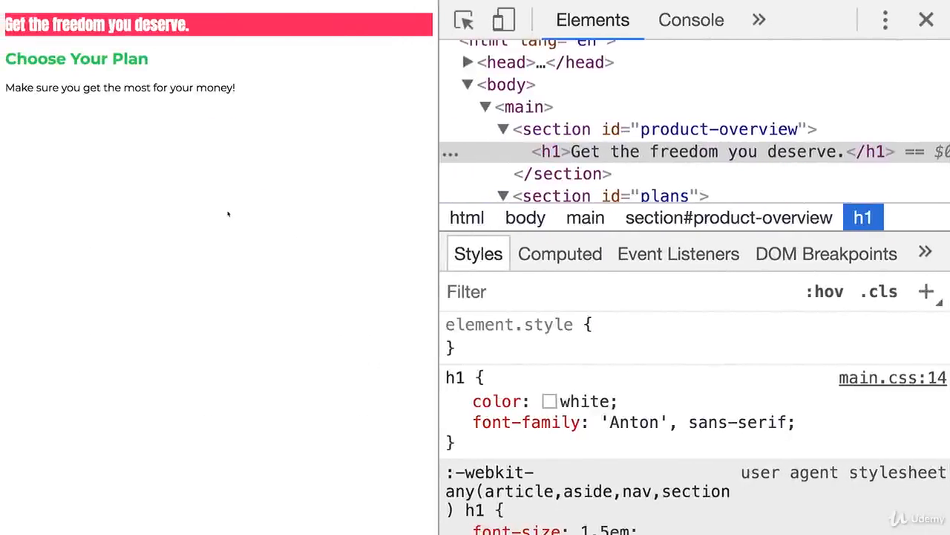
pyautogui.moveTo(235, 213)
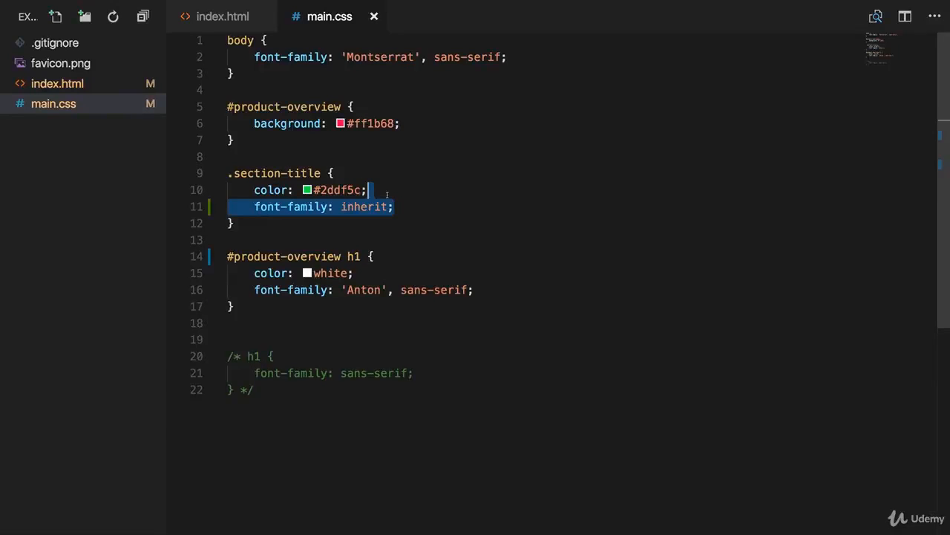
# Step: Delete the font-family: inherit line from the .section-title rule
pyautogui.press('Delete')
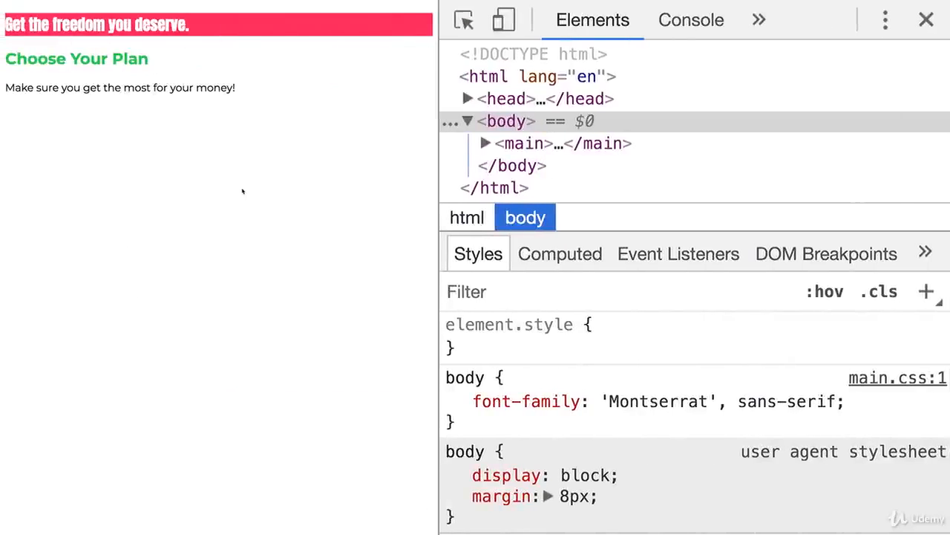
pyautogui.moveTo(221, 107)
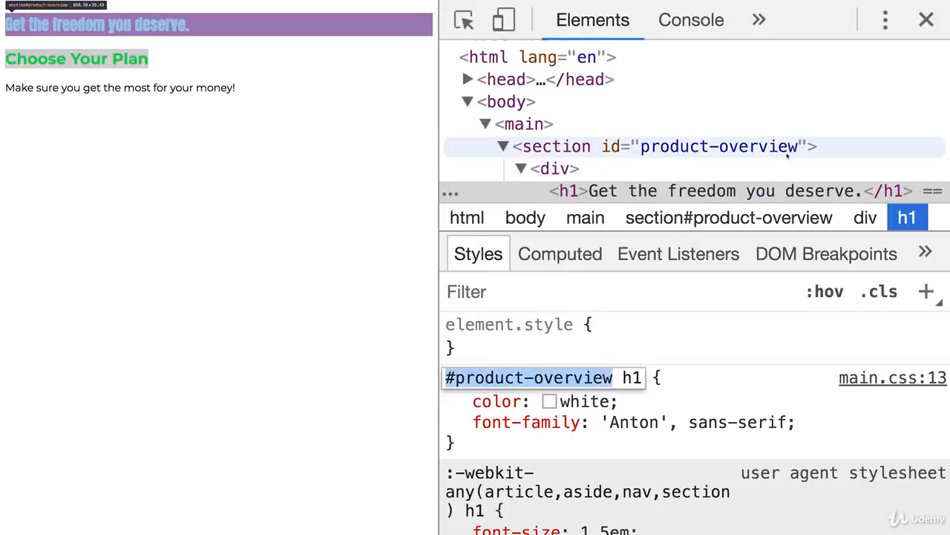
pyautogui.moveTo(557, 168)
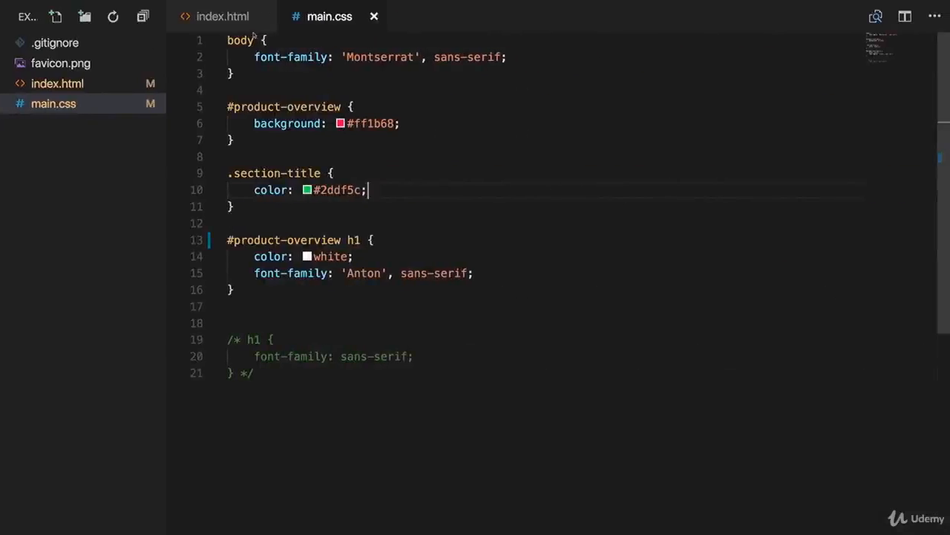
# Step: Undo the div wrapper around the overview heading in index.html, then return to main.css
pyautogui.click(222, 16)
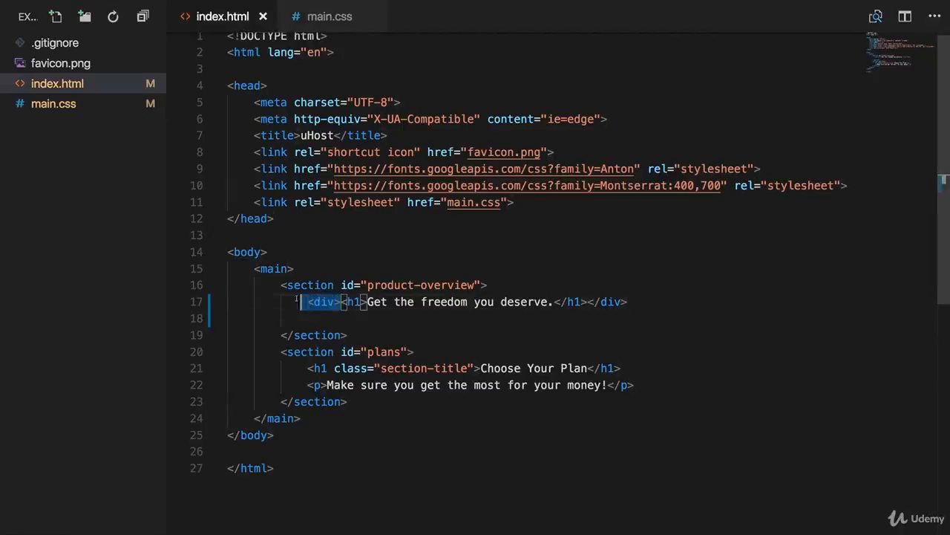
pyautogui.press('Backspace')
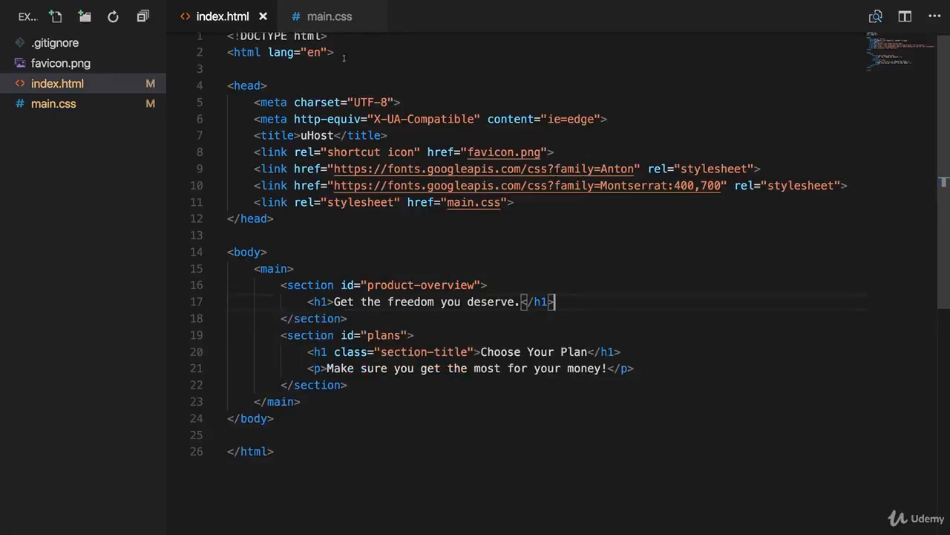
pyautogui.click(329, 16)
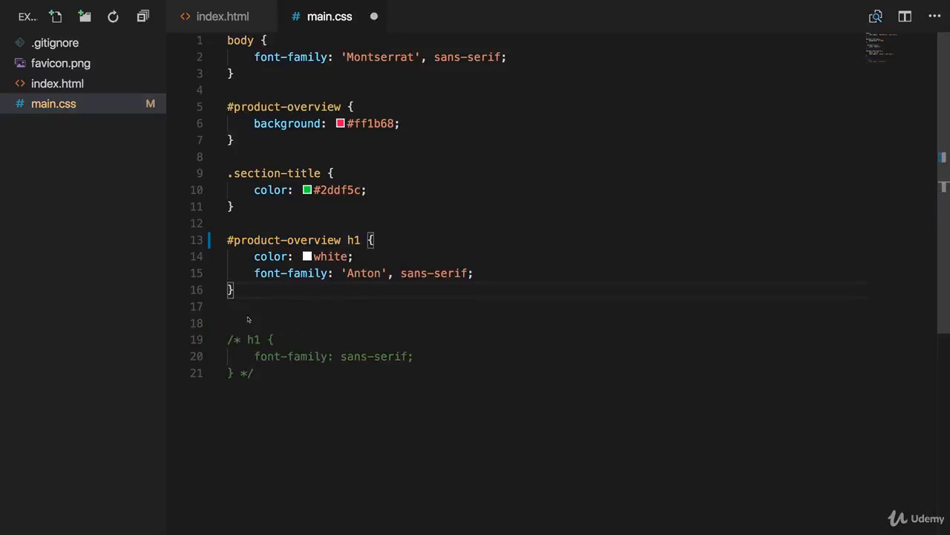
# Step: Uncomment the h1 { font-family: sans-serif; } block and highlight the #product-overview and h1 selector parts
pyautogui.moveTo(228, 340); pyautogui.dragTo(253, 373)
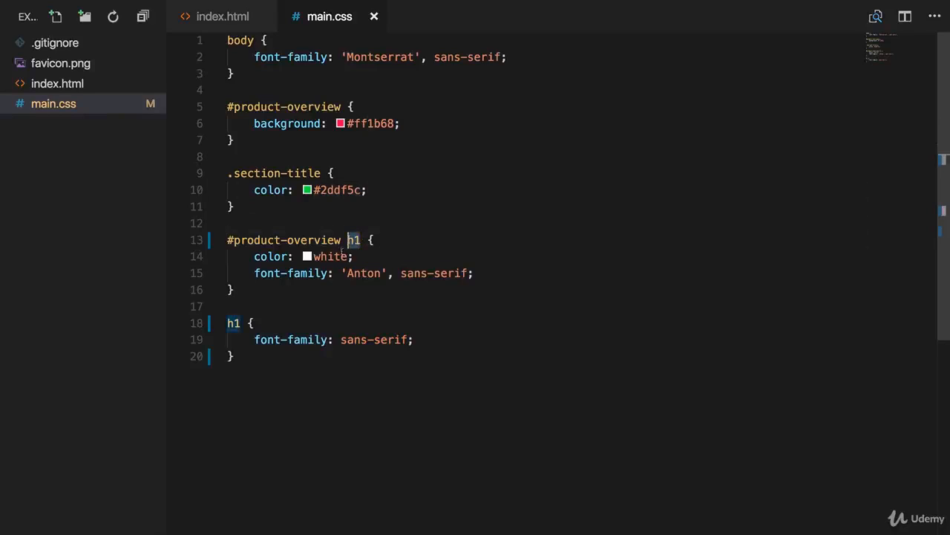
pyautogui.moveTo(356, 294)
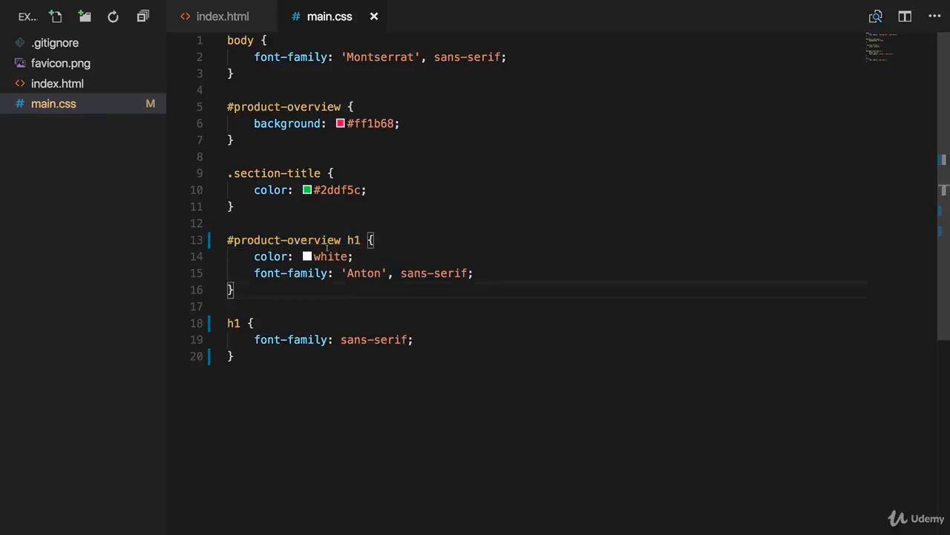
pyautogui.doubleClick(283, 240)
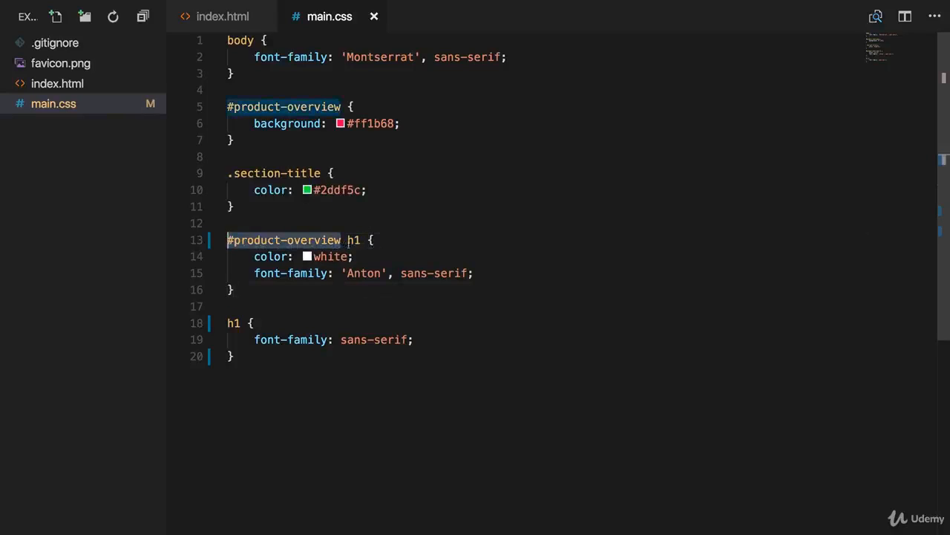
pyautogui.doubleClick(354, 239)
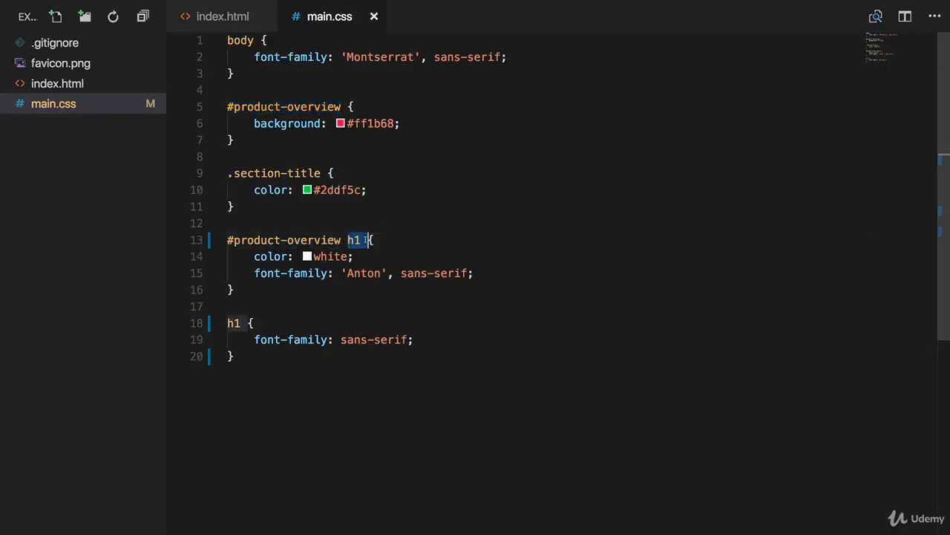